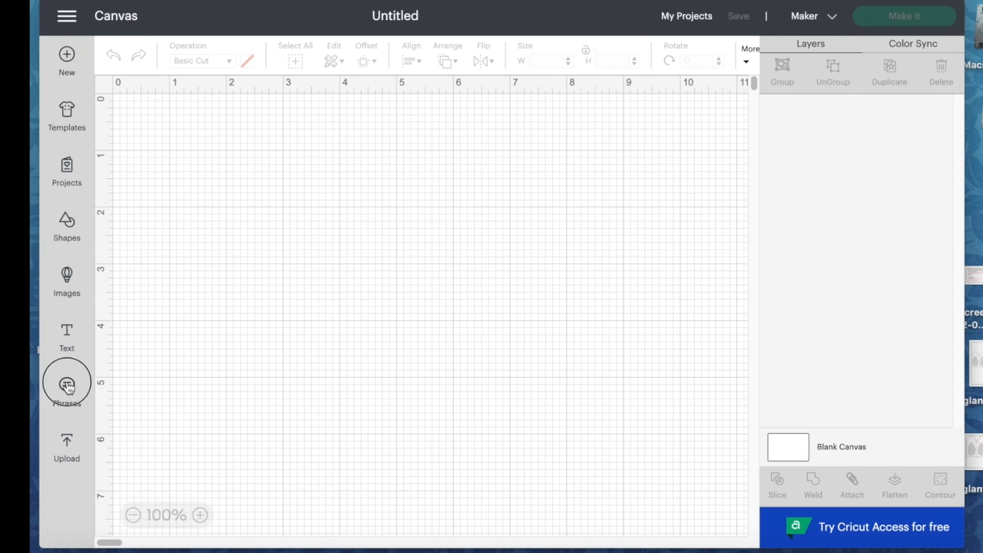
Filter Phrases to free items and add the 'my lucky hunting shirt' bunny design.
left_click(66, 384)
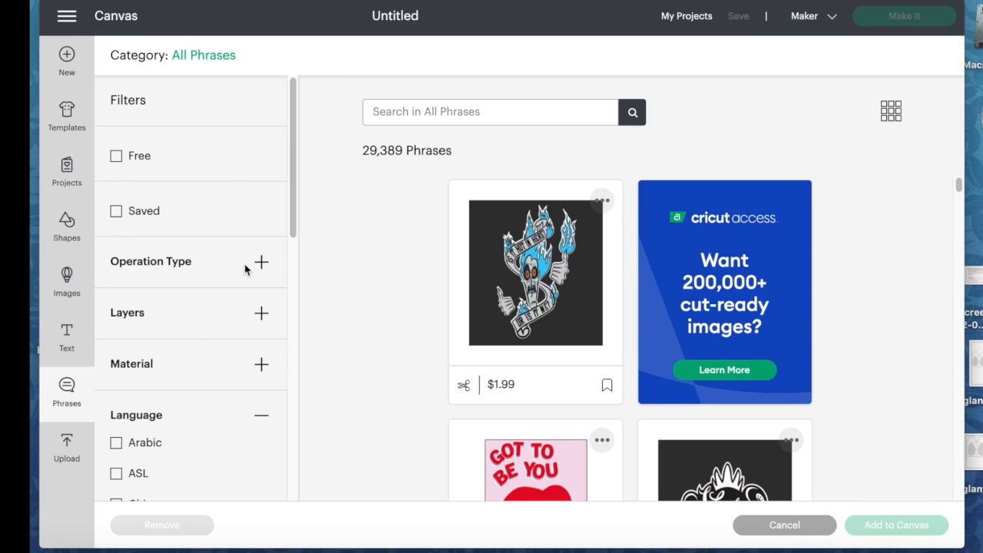
mouse_move(212, 222)
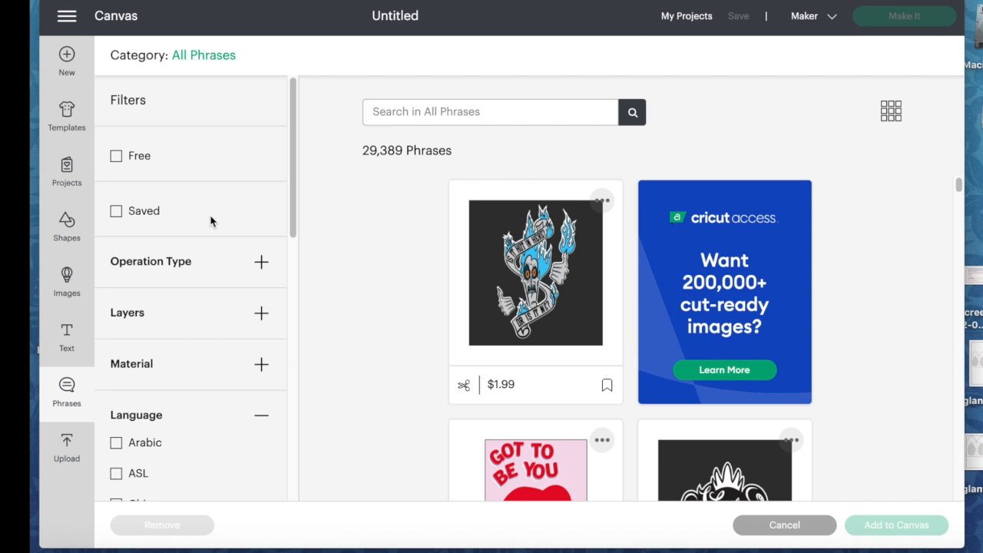
left_click(115, 156)
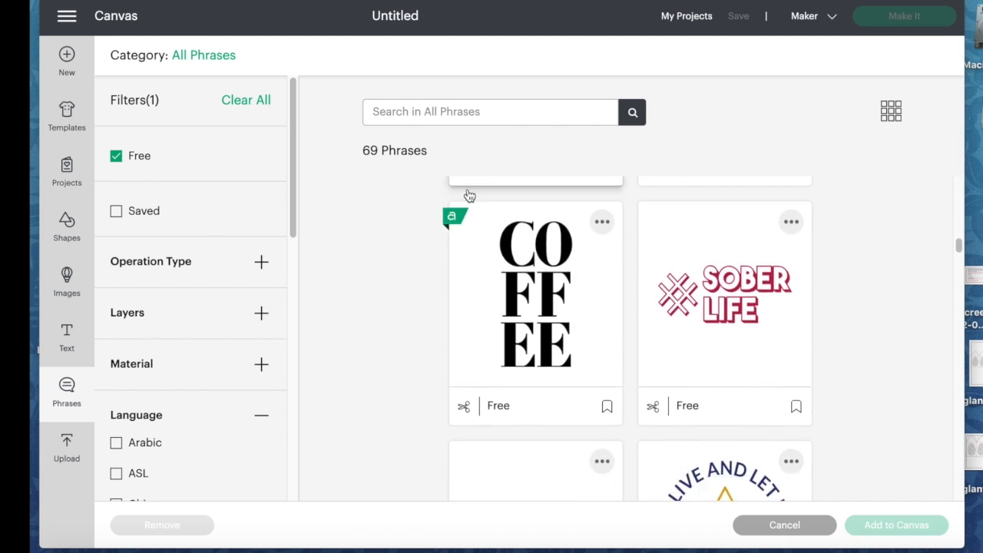
scroll("down", 3)
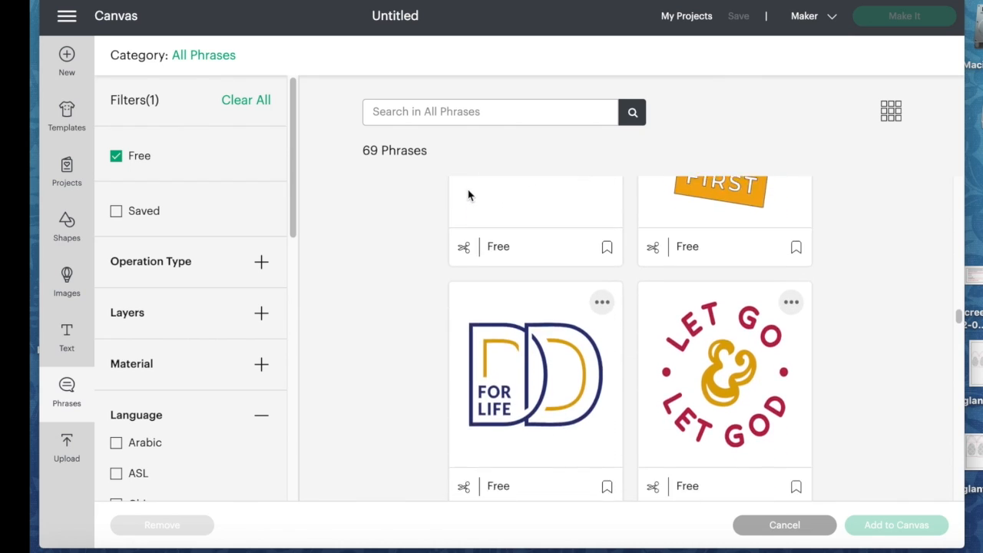
scroll("down", 3)
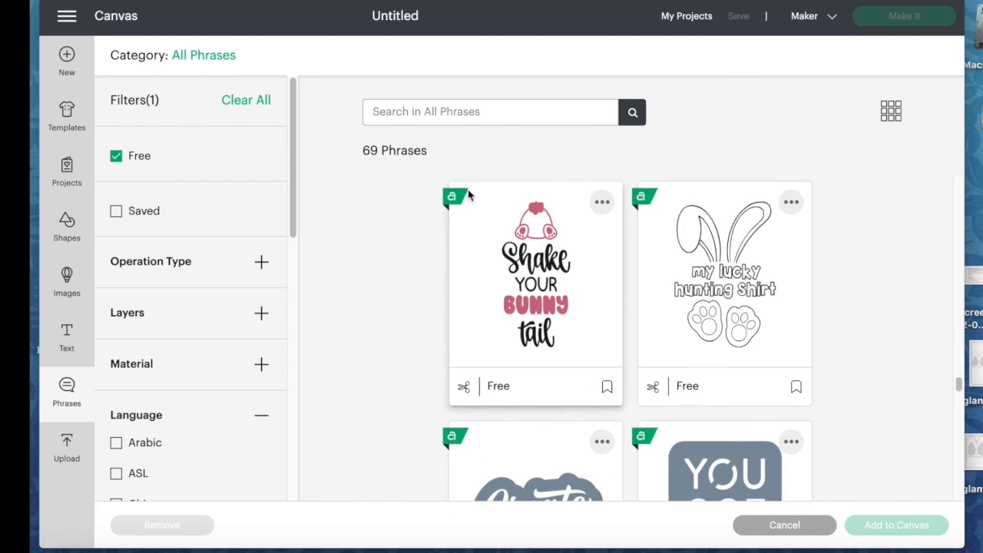
left_click(722, 269)
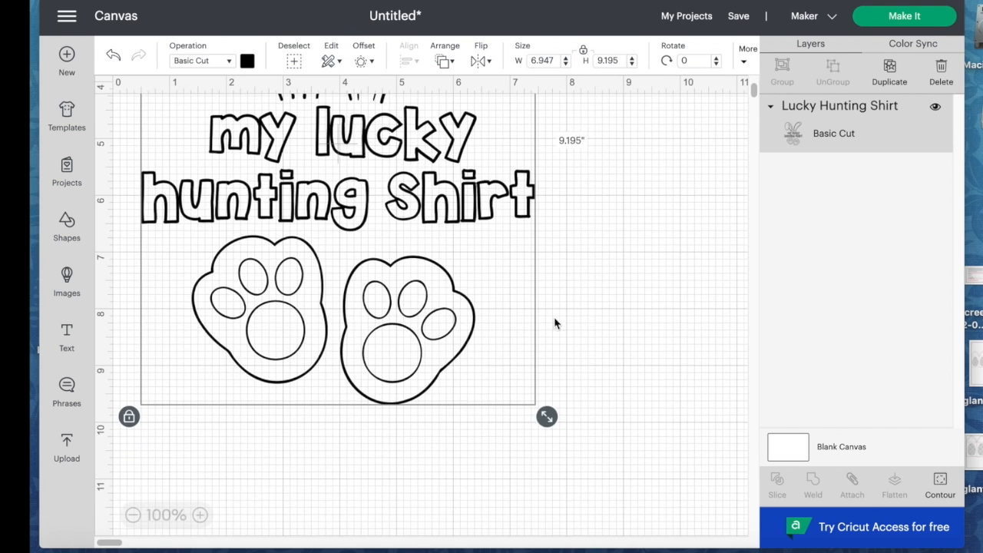
Scale the bunny phrase image down to W 4.586 by H 6.07 inches.
left_click_drag(546, 416, 470, 405)
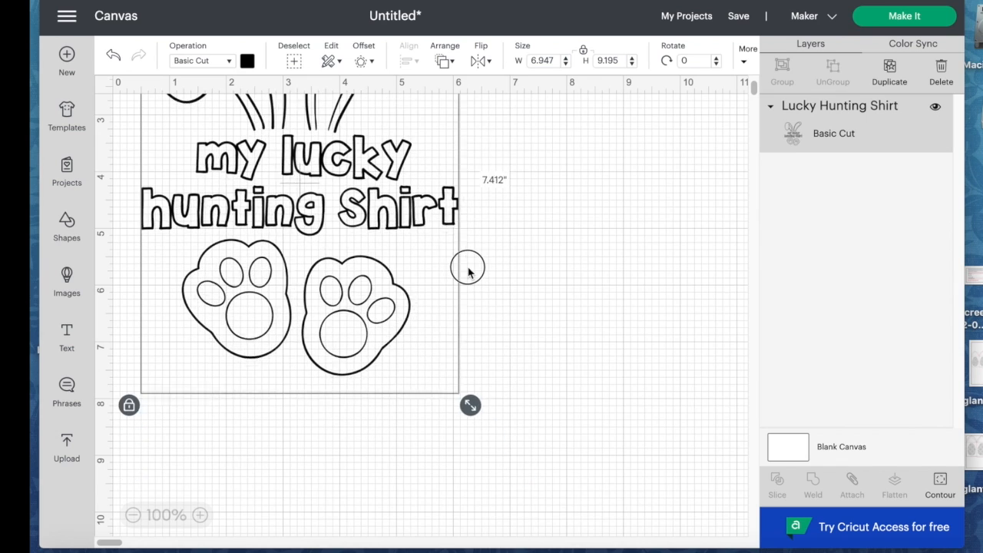
left_click_drag(469, 405, 413, 328)
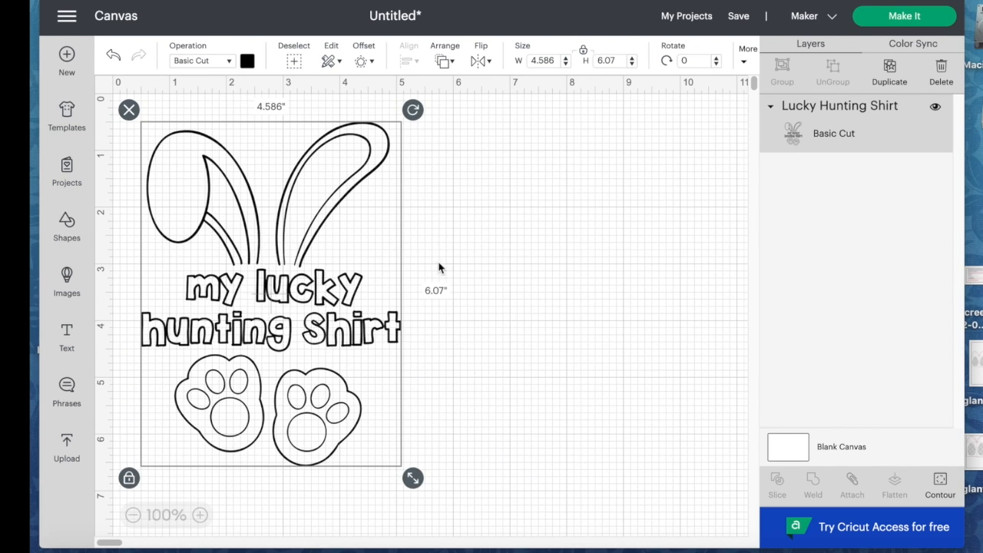
mouse_move(158, 311)
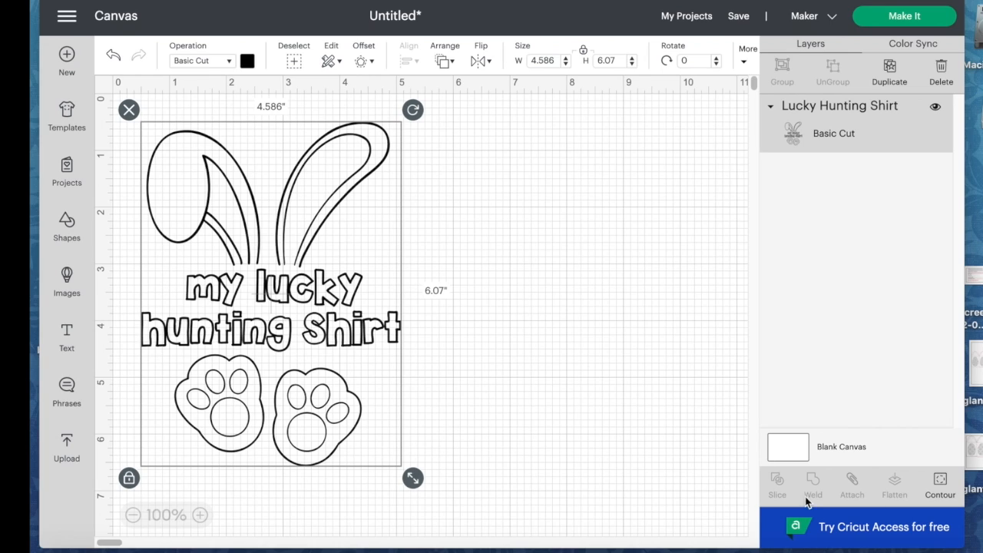
mouse_move(940, 478)
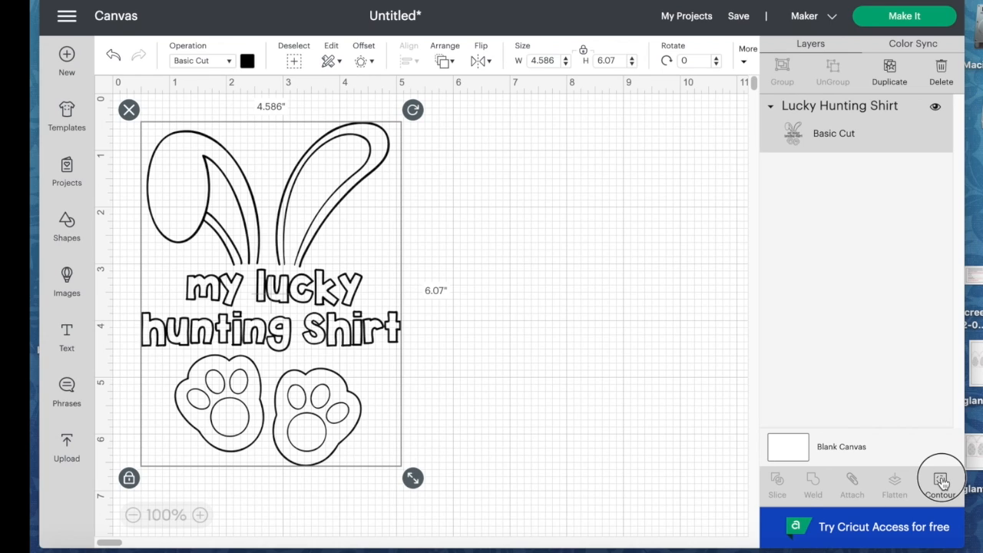
Open the Hide Contour window via Contour in the Layers panel.
left_click(940, 478)
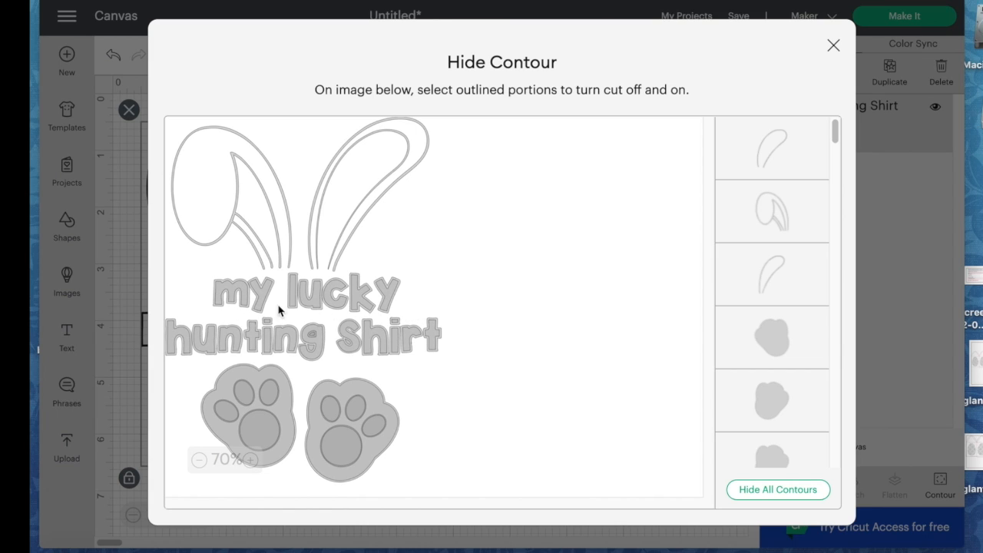
mouse_move(694, 184)
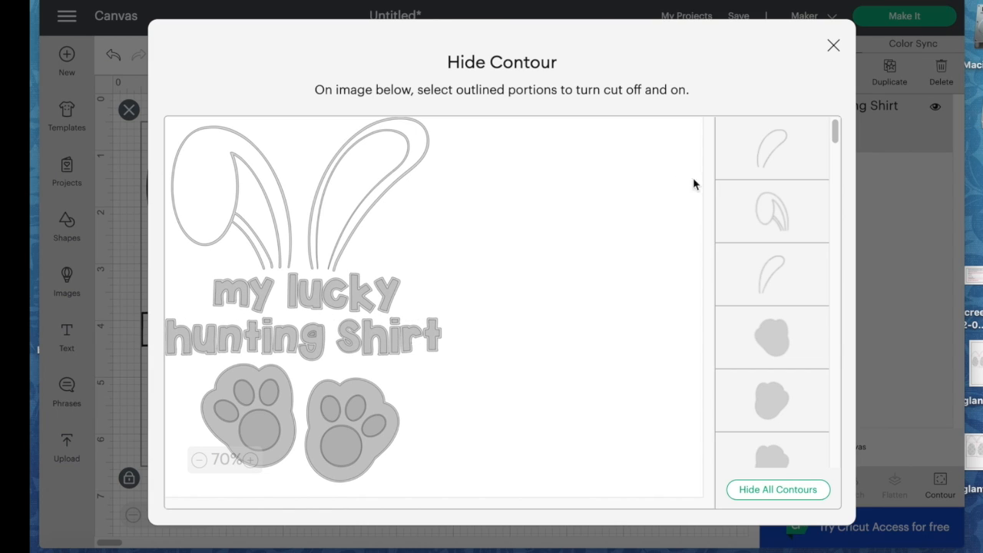
mouse_move(372, 290)
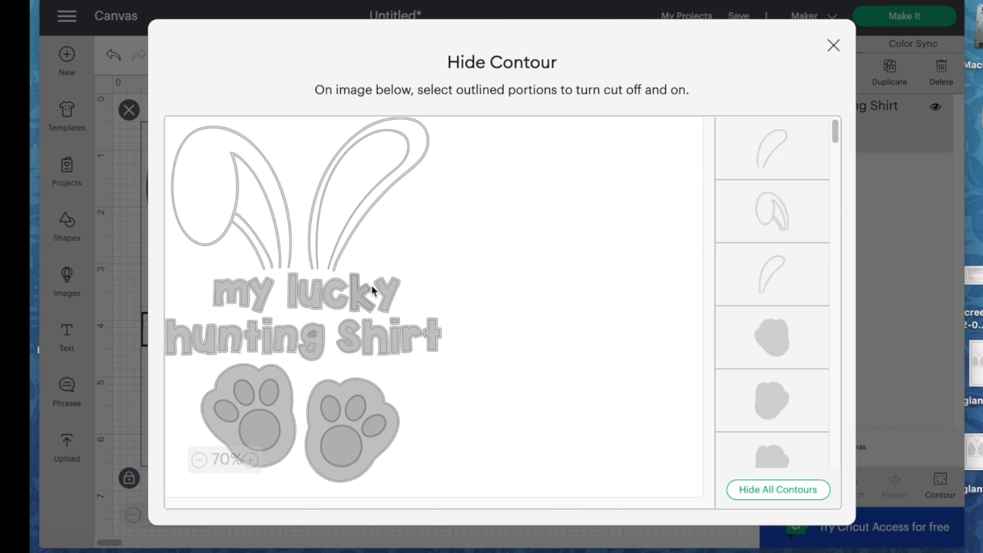
mouse_move(276, 296)
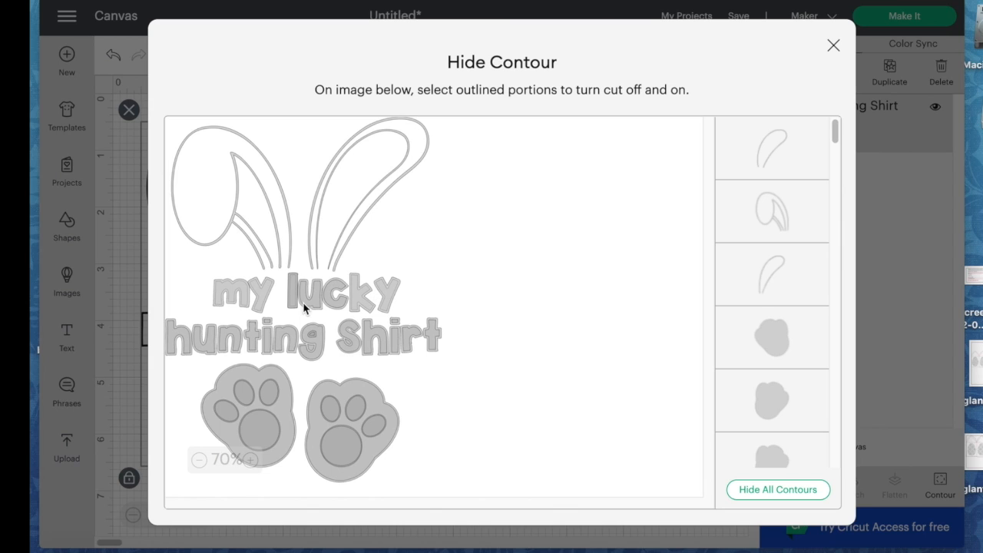
mouse_move(398, 344)
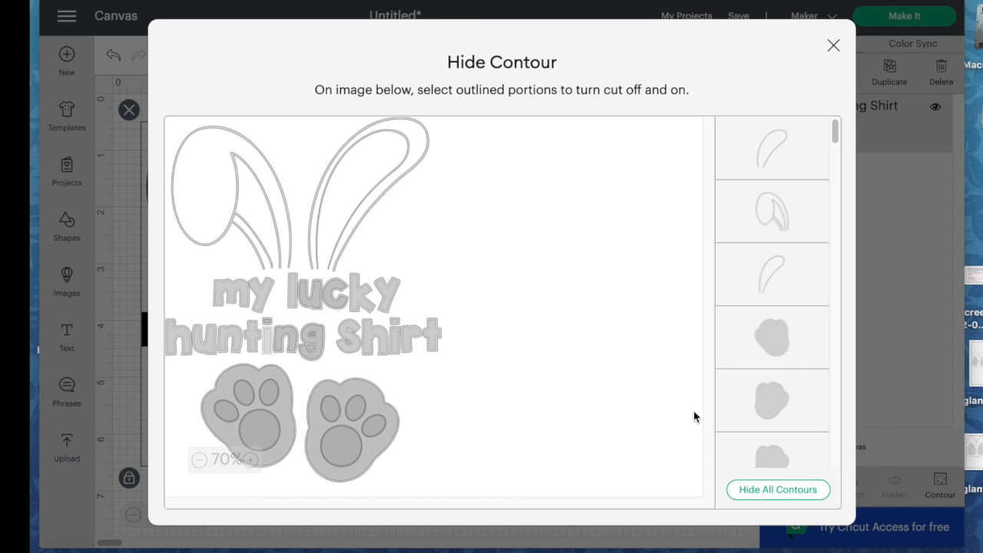
mouse_move(786, 167)
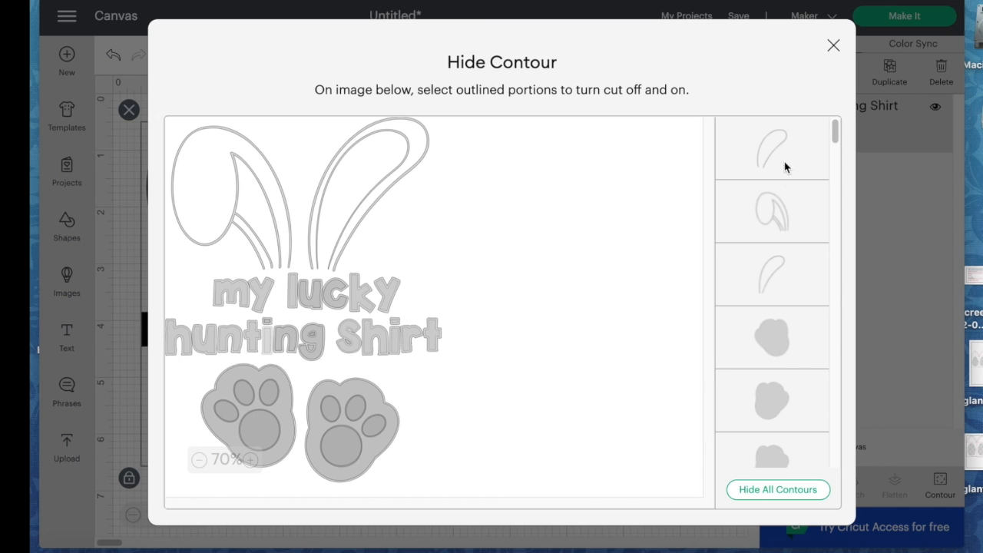
Hide the first lettering contours of 'my lucky hunting shirt' in the contour list.
scroll("down", 3)
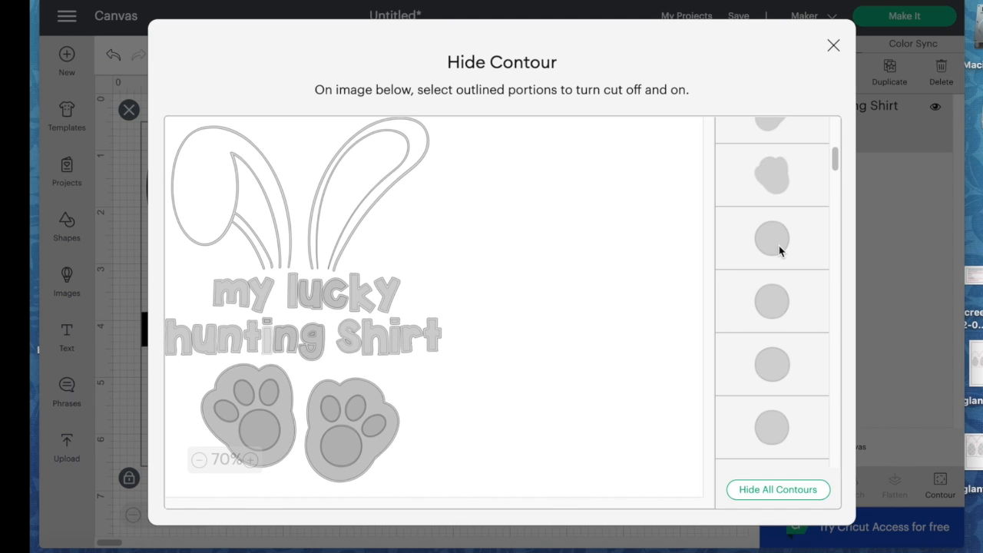
scroll("down", 3)
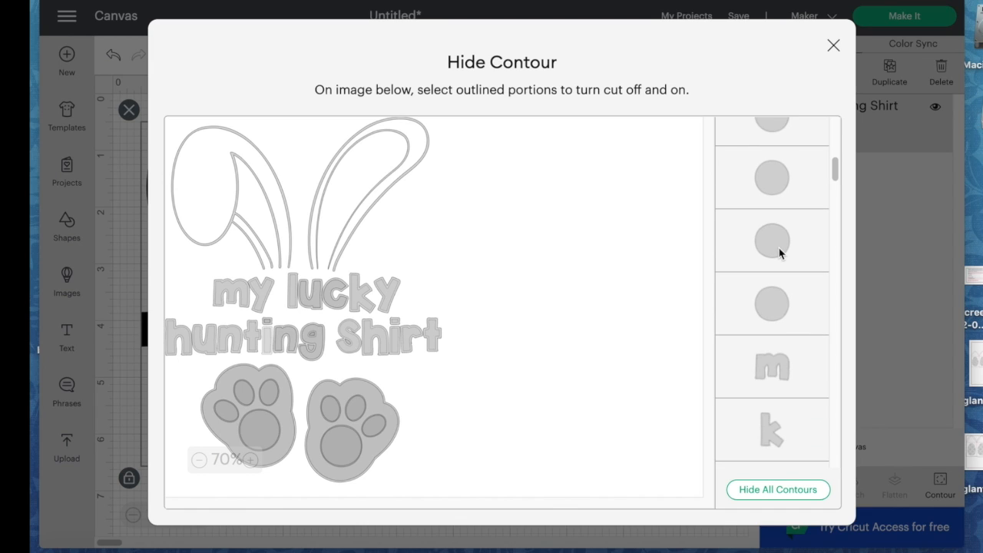
left_click(770, 366)
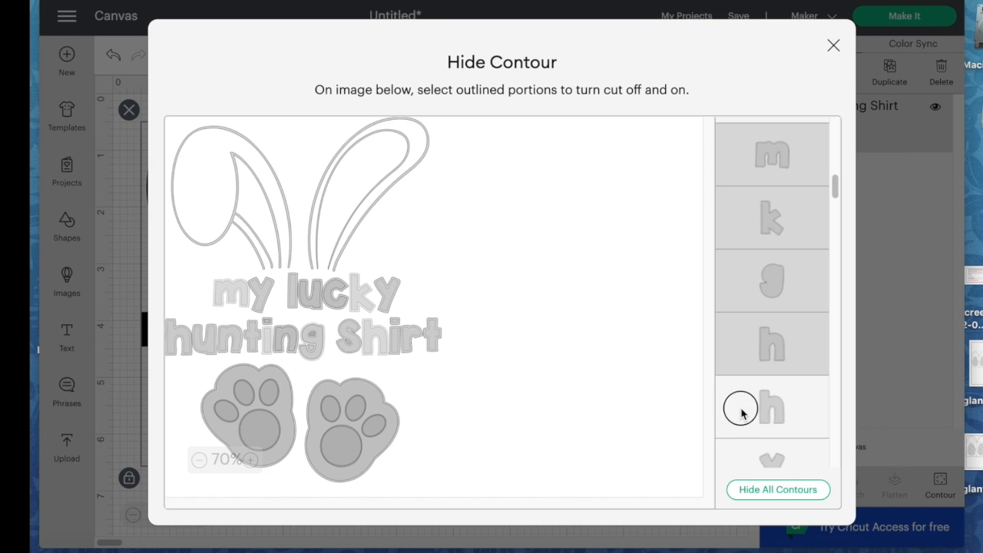
scroll("down", 3)
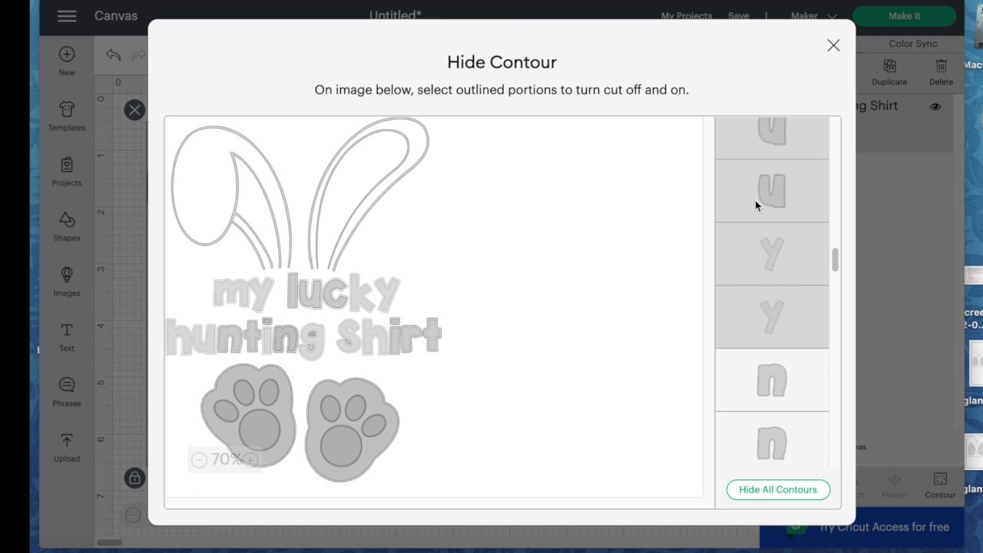
scroll("down", 3)
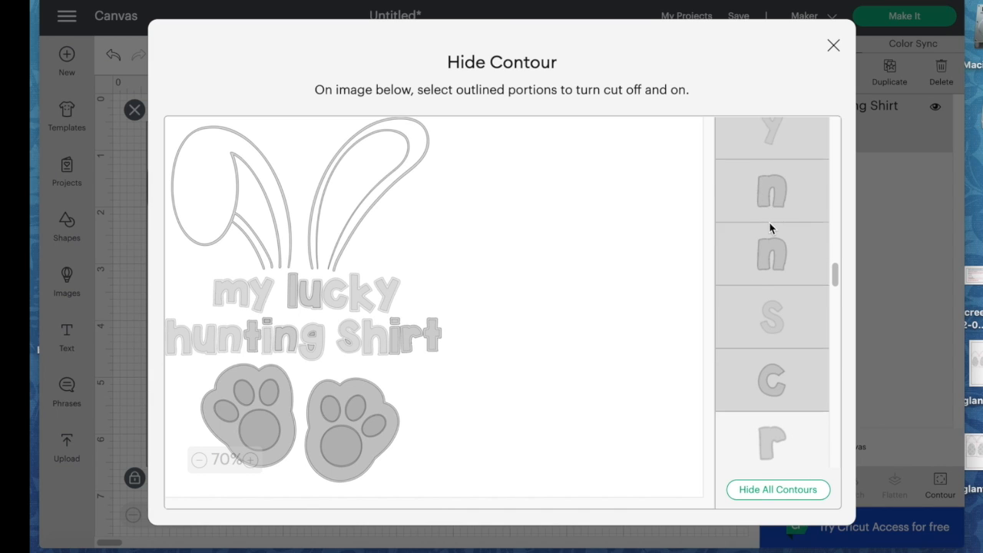
scroll("down", 3)
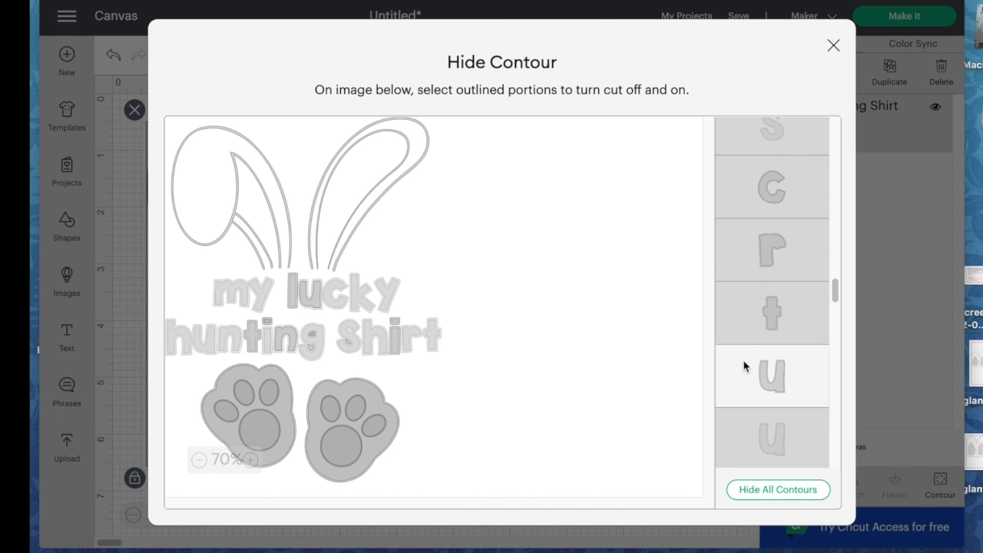
scroll("down", 3)
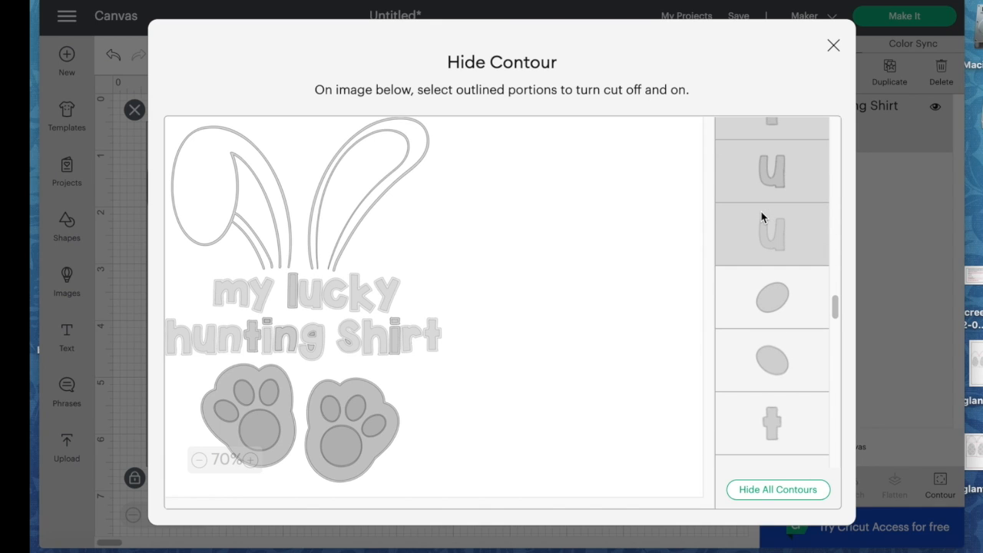
Work through the remaining contours, keeping only ears and paws, and close the window.
scroll("down", 3)
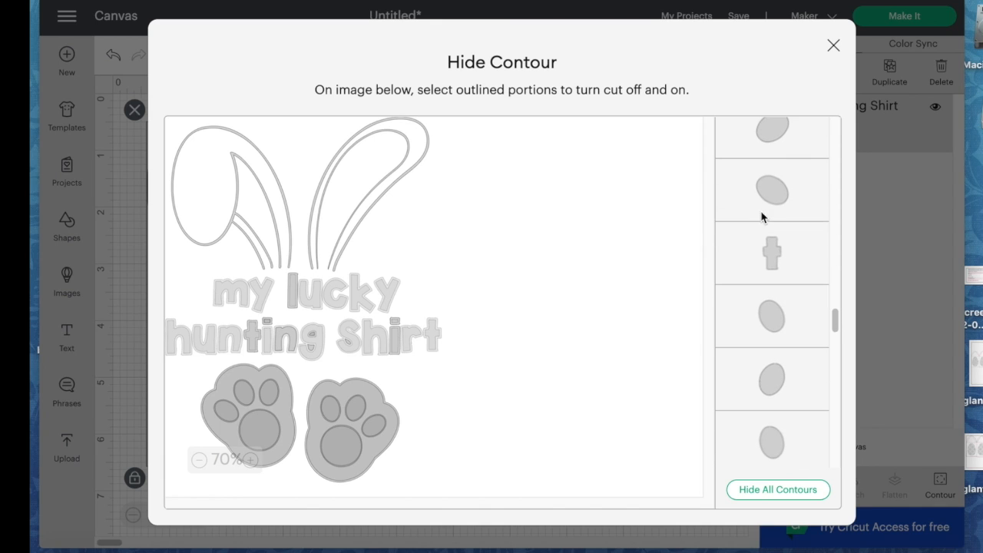
scroll("down", 3)
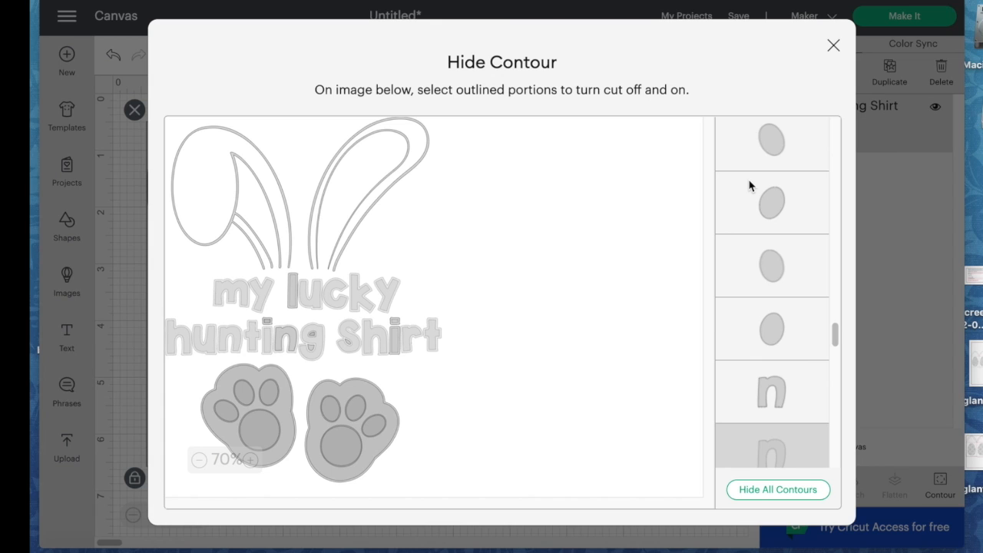
scroll("down", 3)
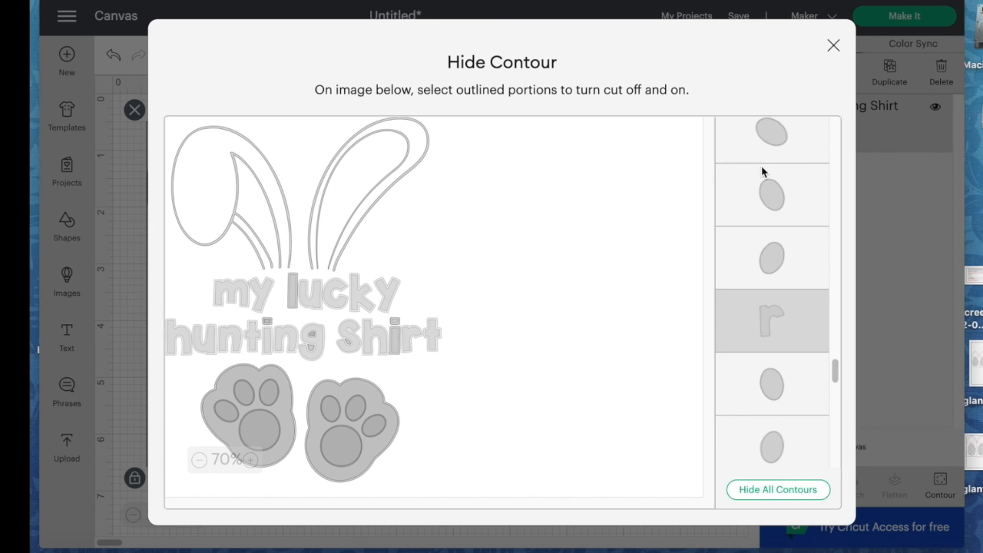
scroll("down", 3)
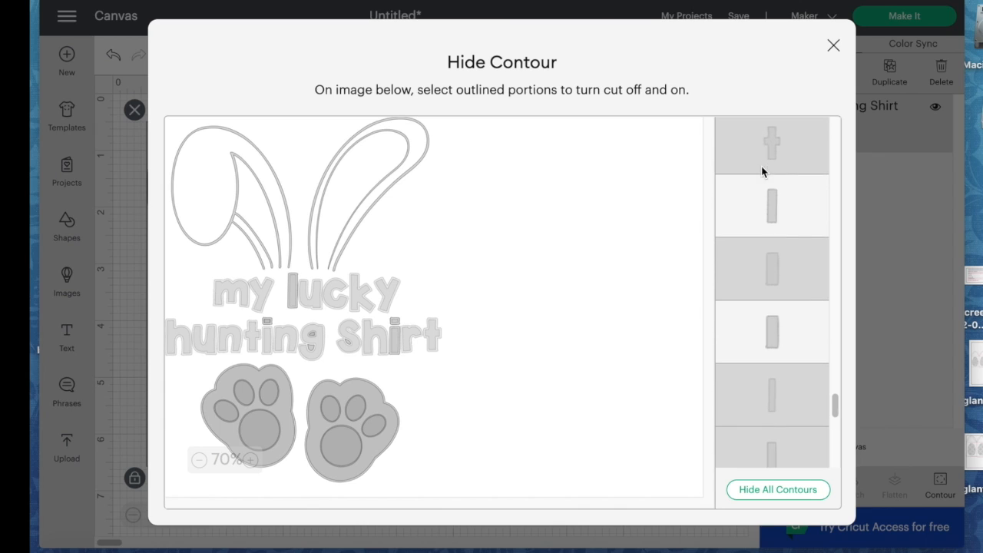
mouse_move(754, 308)
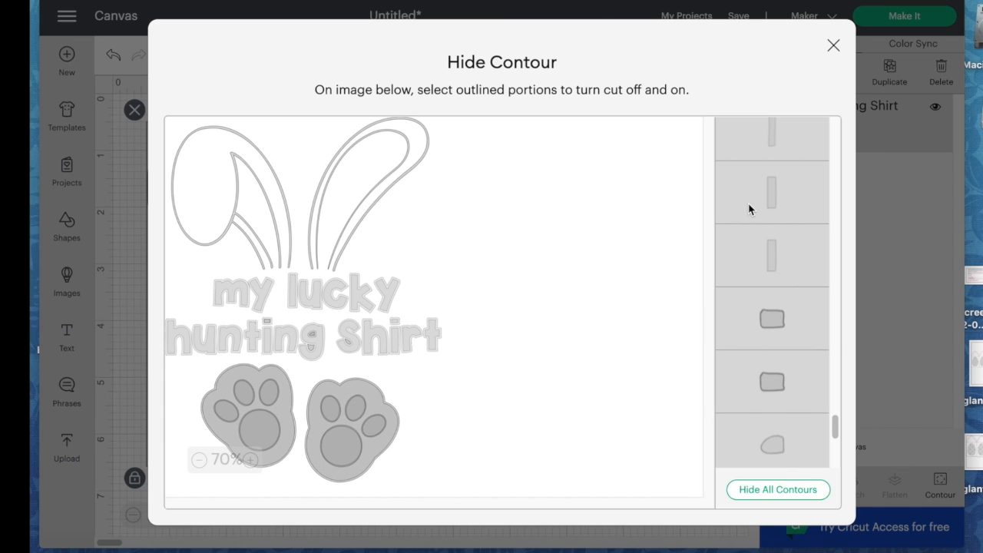
scroll("down", 3)
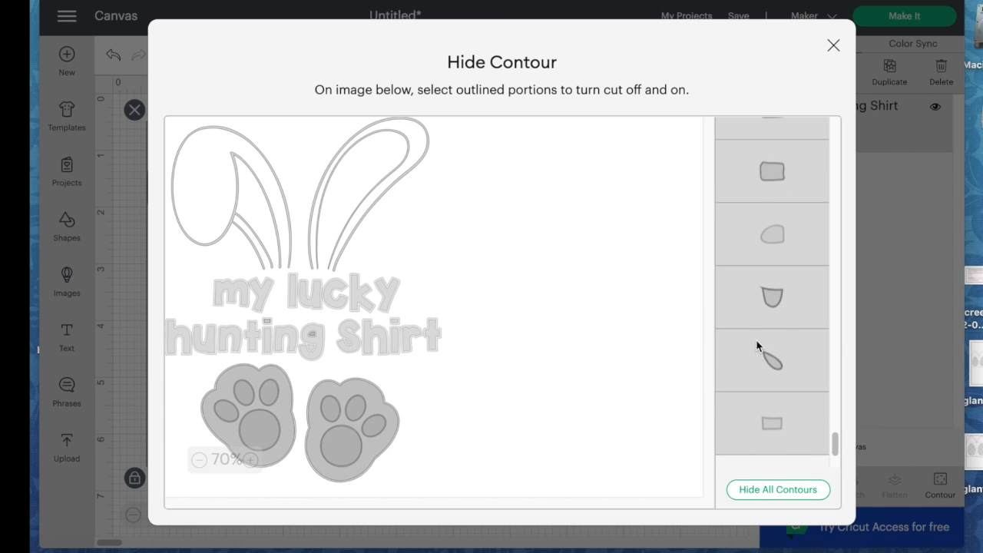
scroll("down", 3)
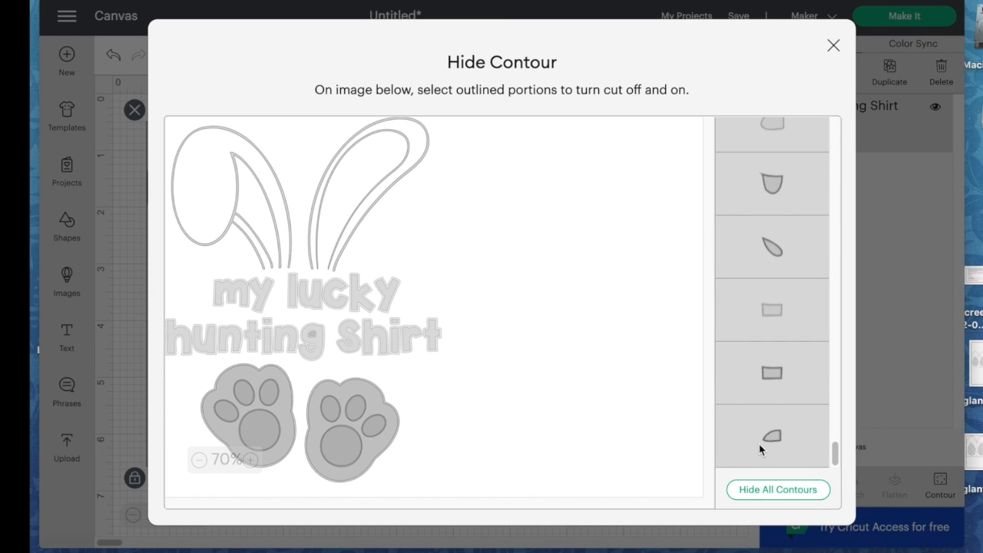
mouse_move(760, 241)
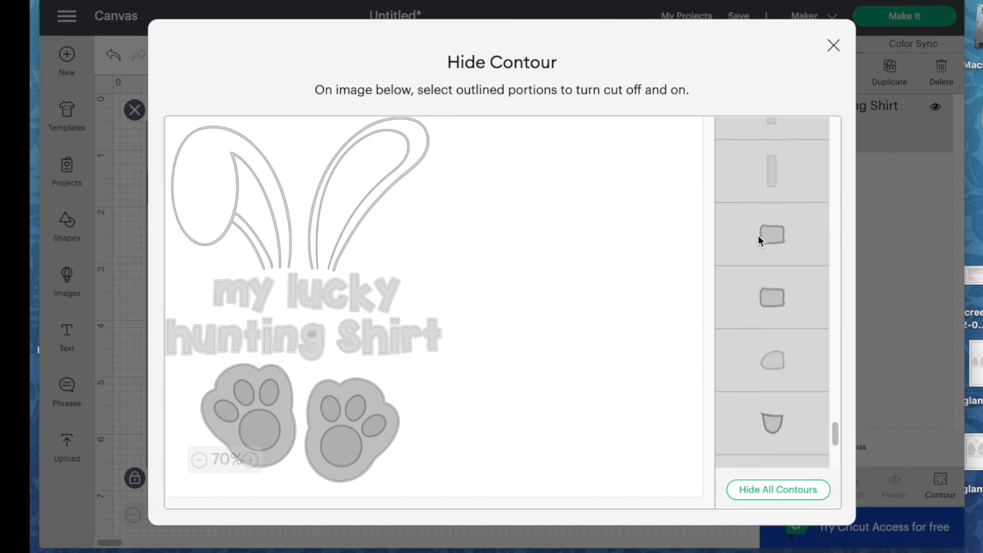
scroll("down", 3)
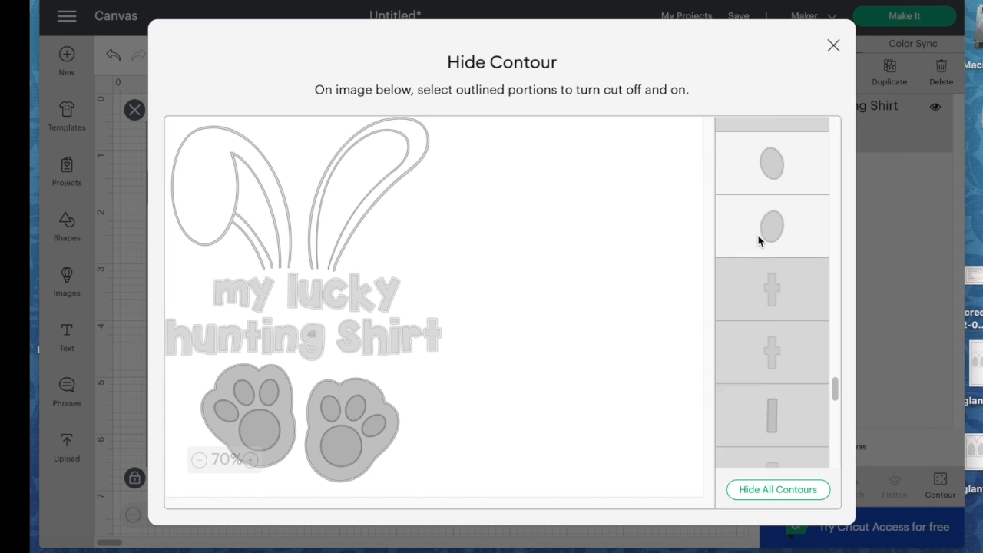
scroll("down", 3)
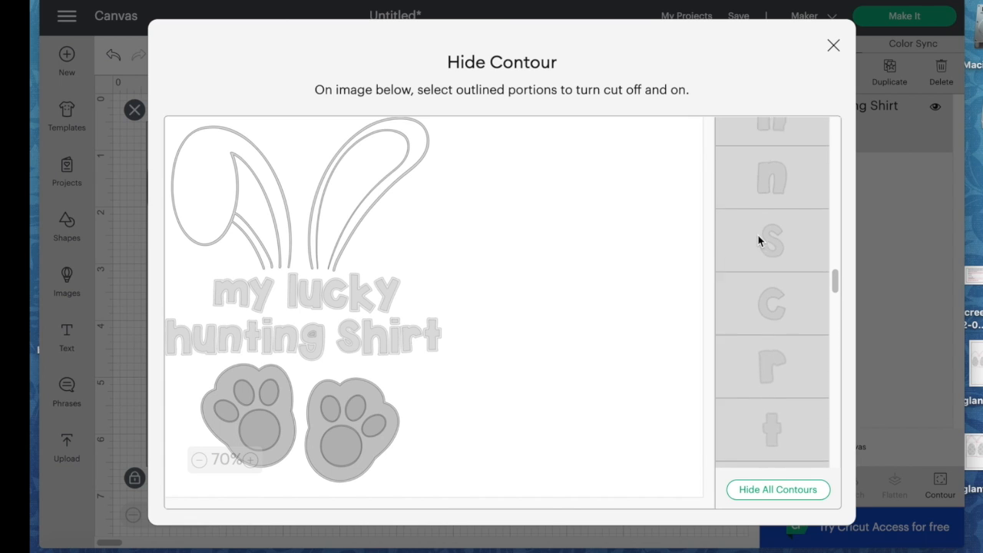
scroll("down", 3)
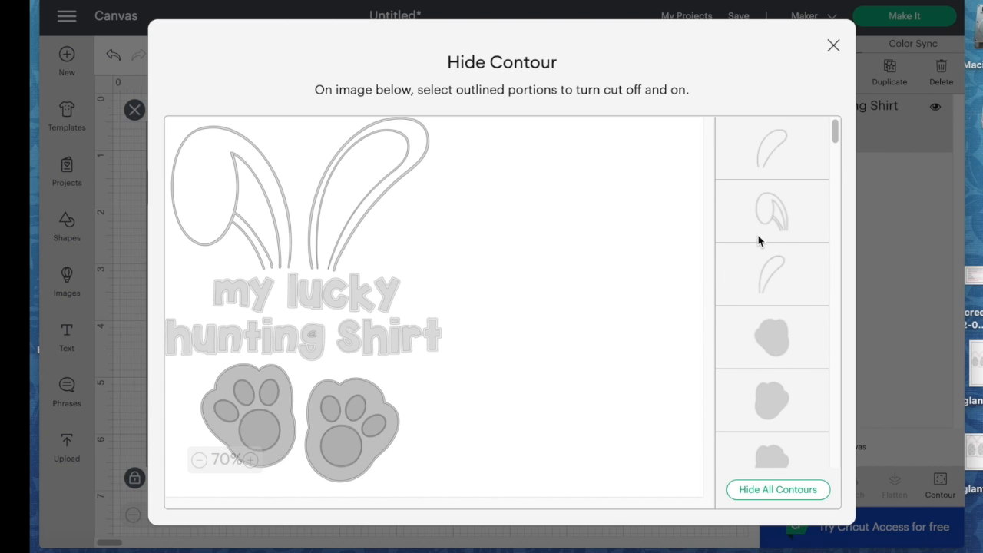
mouse_move(825, 45)
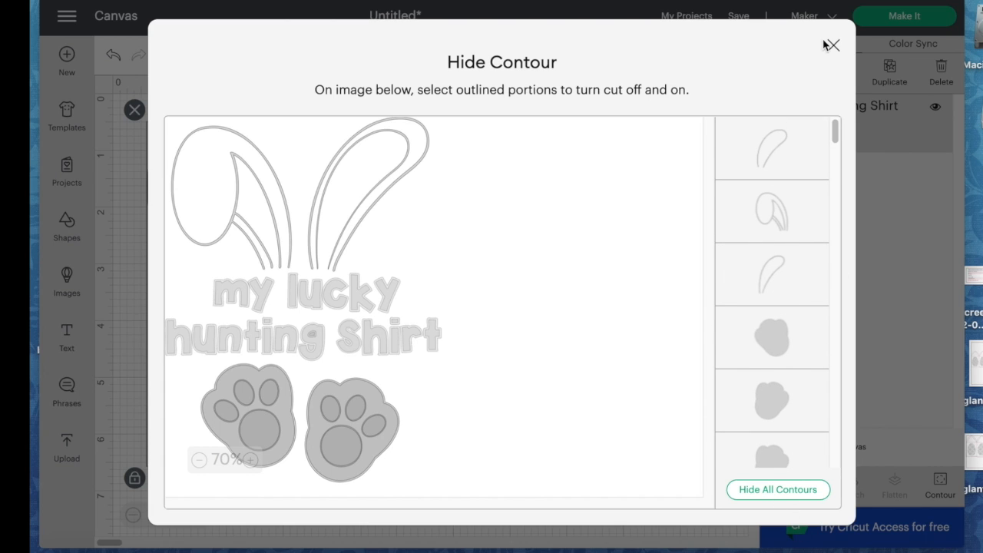
left_click(830, 45)
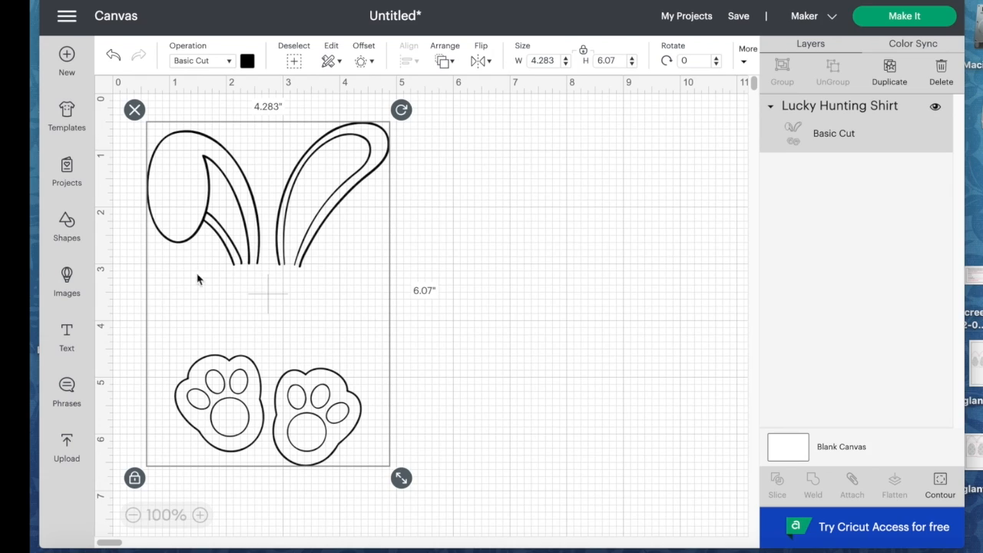
mouse_move(331, 189)
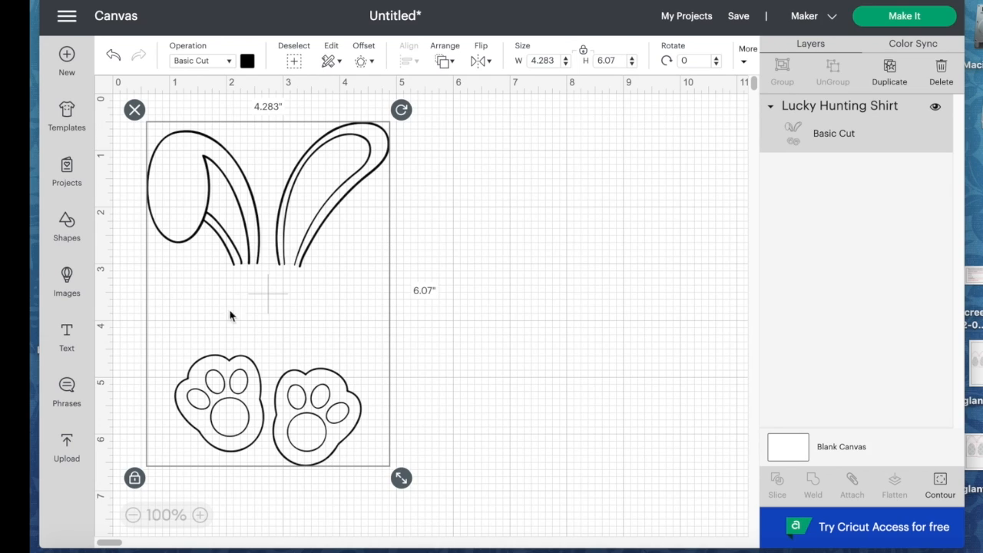
Insert a default 'Text' box onto the canvas.
left_click(66, 338)
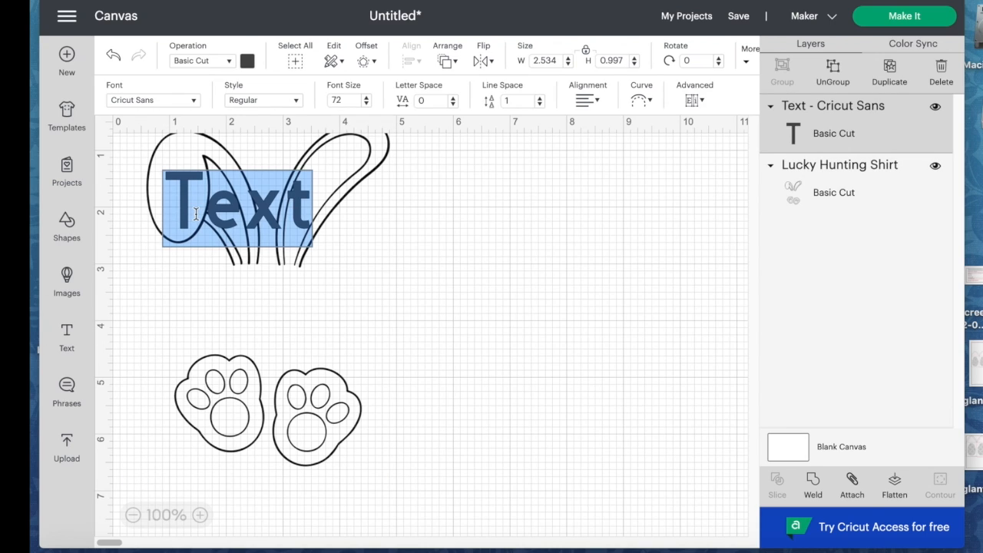
Type 'Hoppy' and 'Easter', stack them between ears and feet, and select both.
type("Hoppy")
type("Easter")
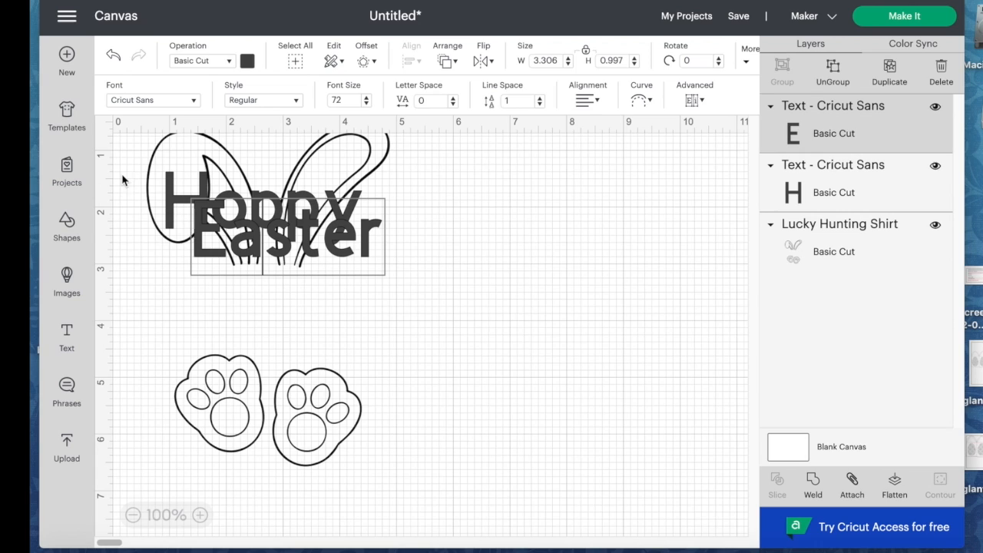
left_click_drag(284, 230, 284, 300)
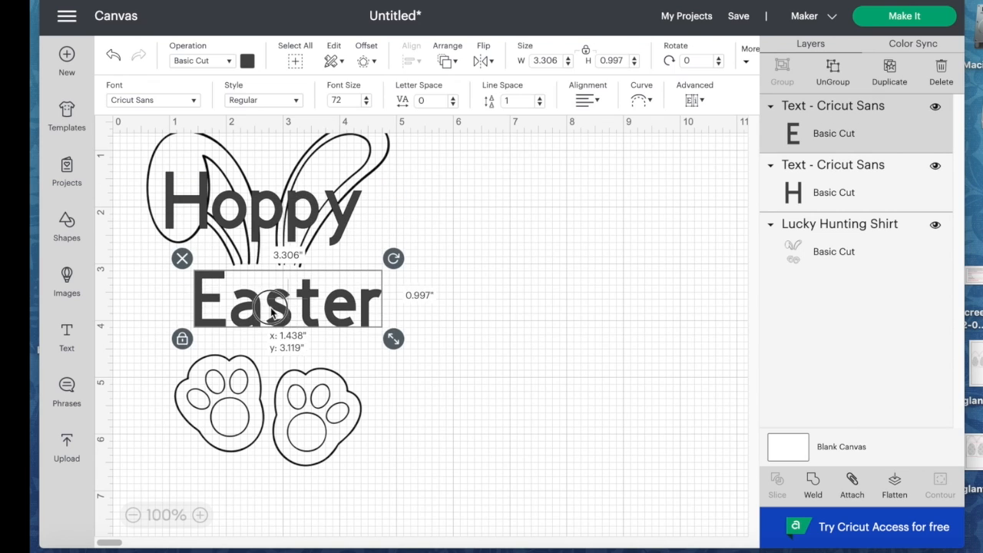
left_click_drag(285, 300, 265, 318)
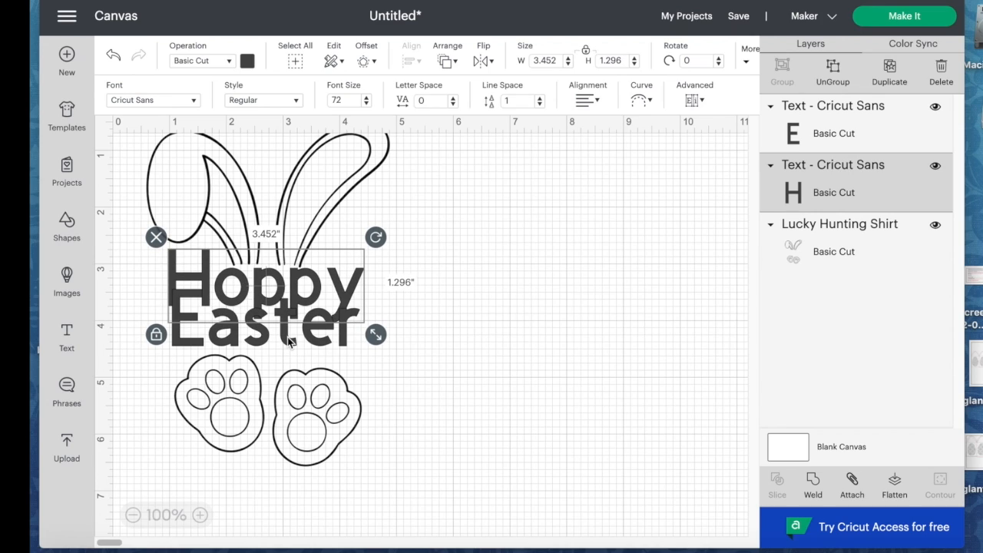
left_click_drag(375, 334, 375, 357)
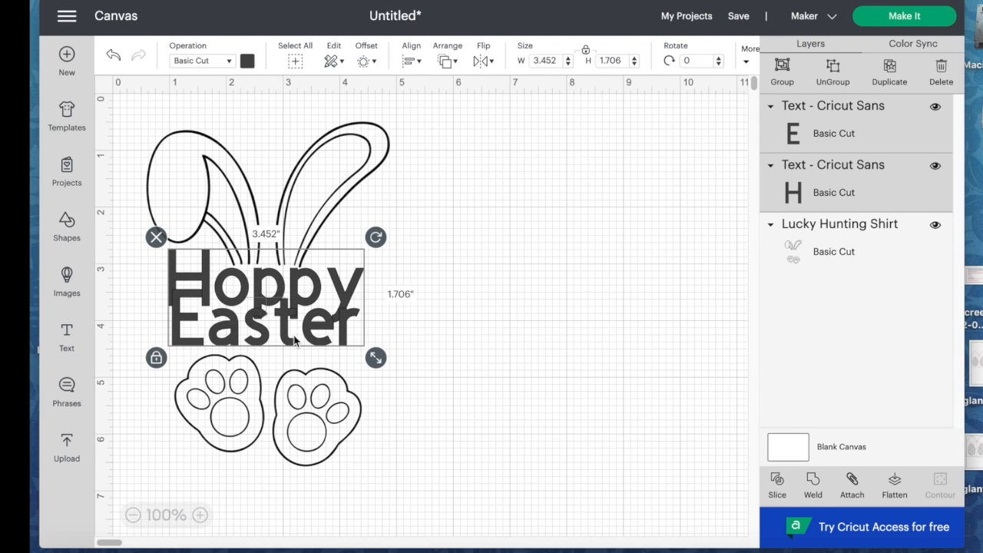
Shrink the Hoppy Easter words to fit, then select them with the bunny image.
left_click_drag(375, 357, 334, 334)
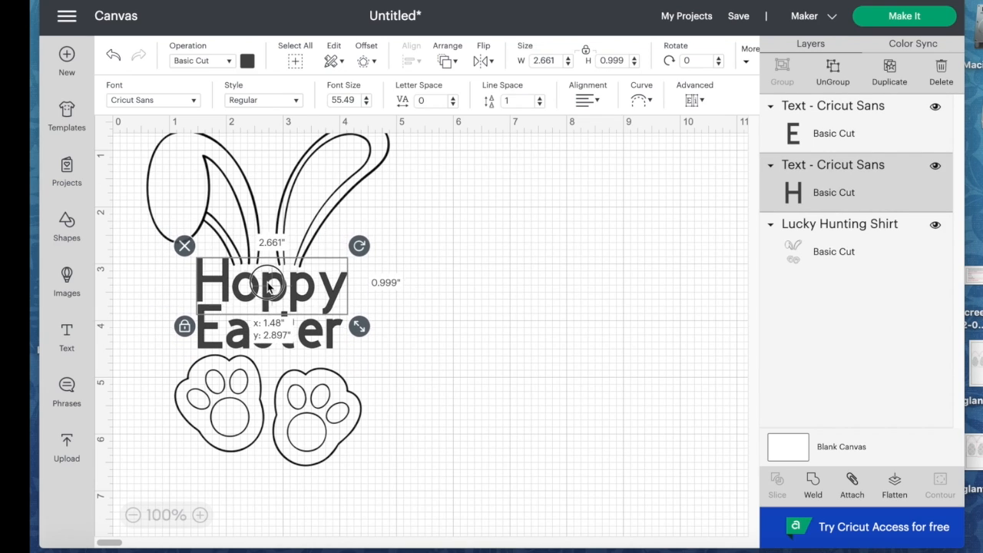
left_click(480, 498)
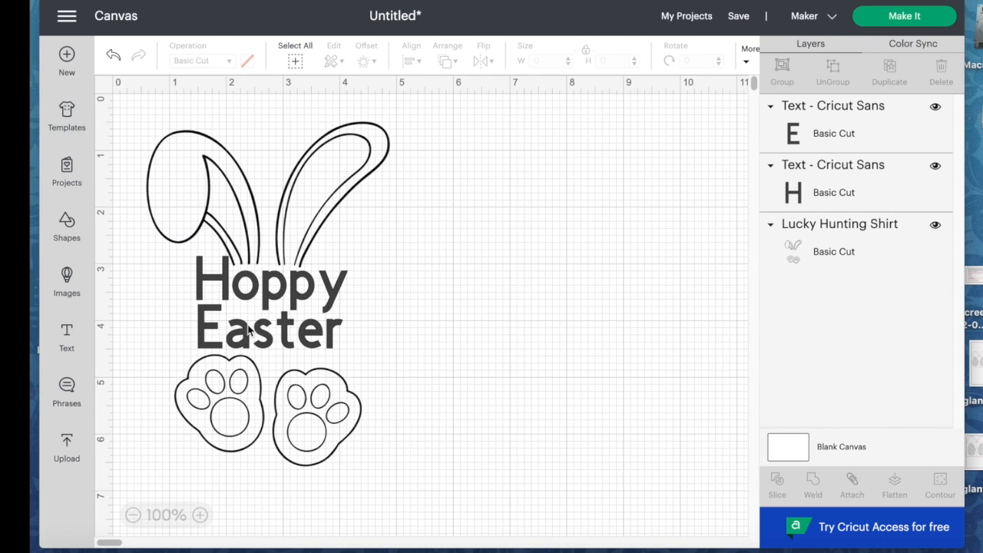
left_click(269, 304)
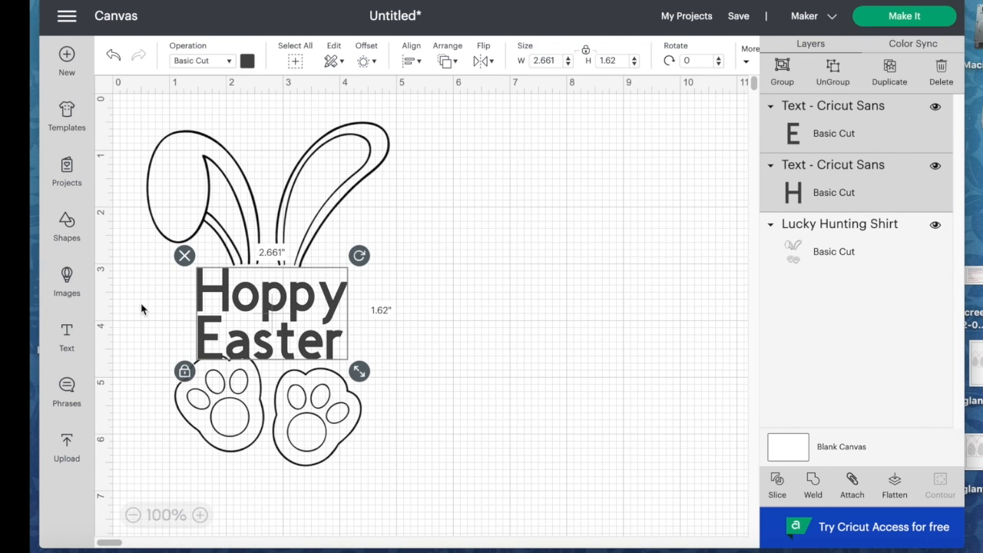
left_click_drag(269, 310, 269, 288)
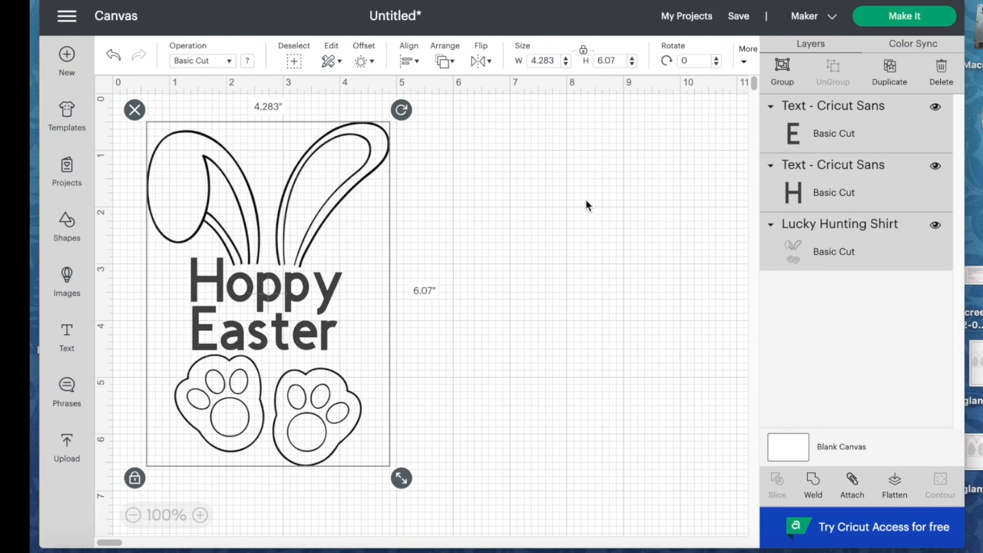
mouse_move(420, 65)
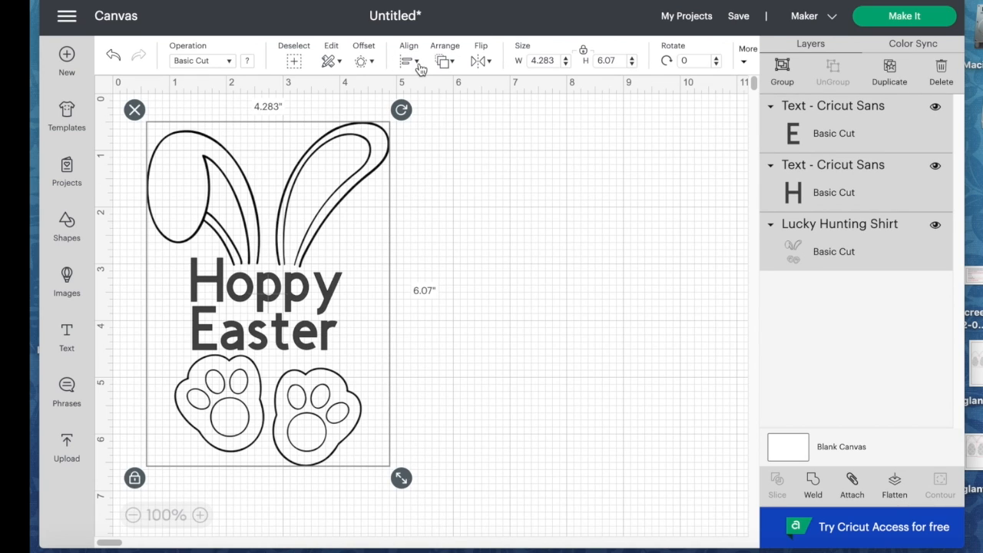
Apply Align > Center Horizontally to text and image, then deselect.
left_click(408, 61)
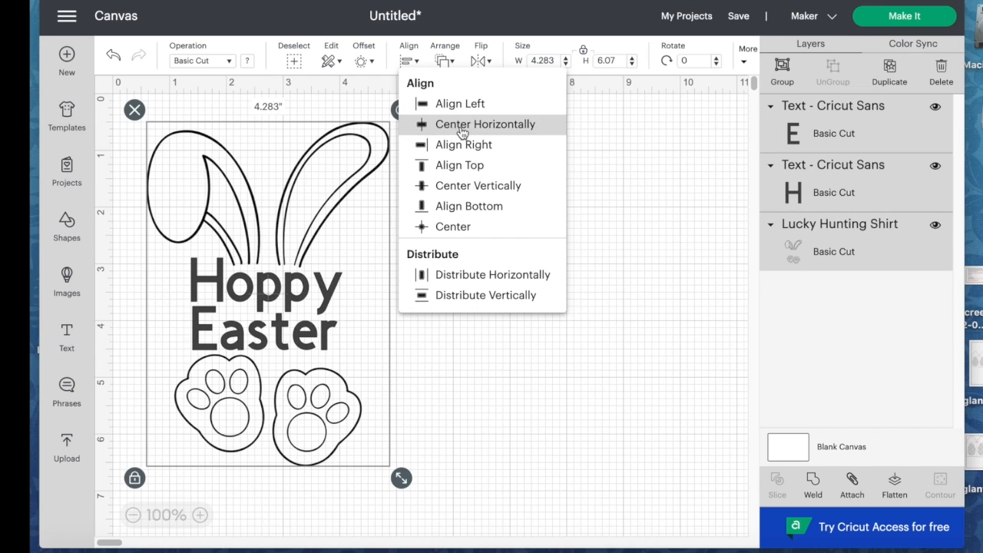
left_click(484, 123)
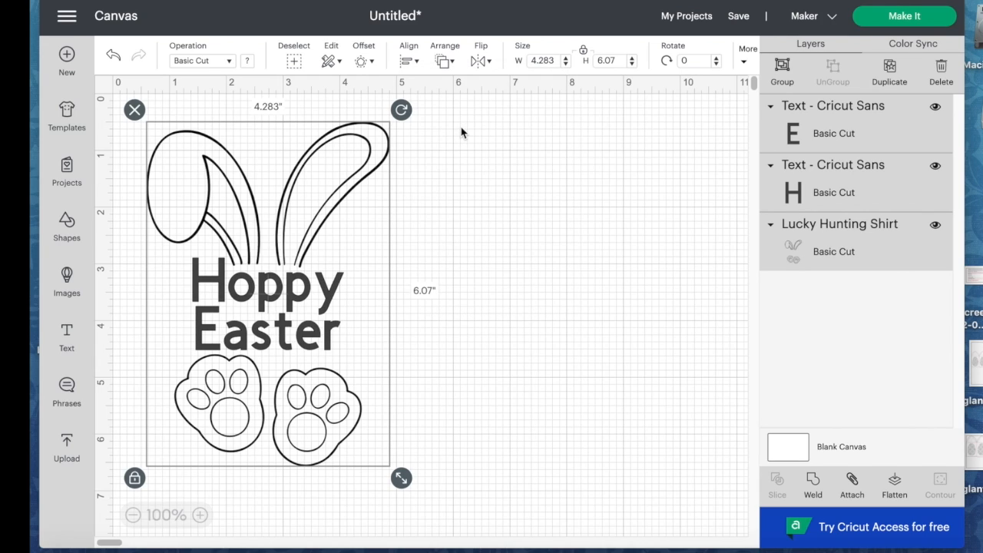
left_click(461, 133)
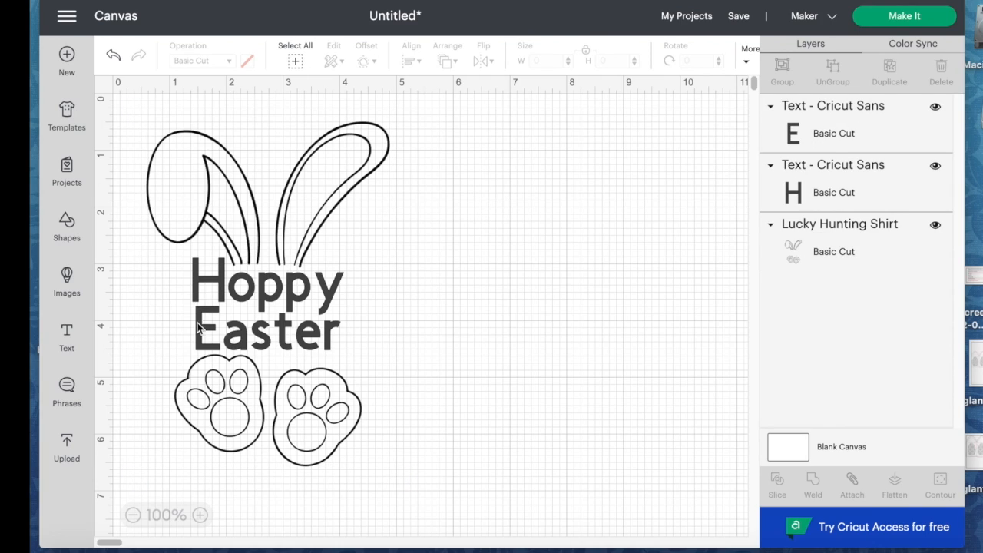
mouse_move(215, 324)
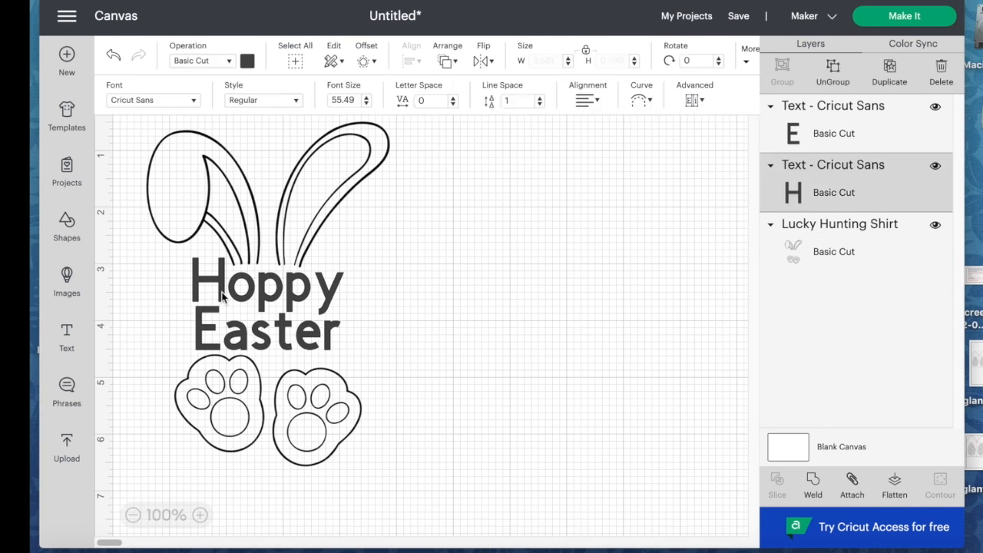
left_click(267, 284)
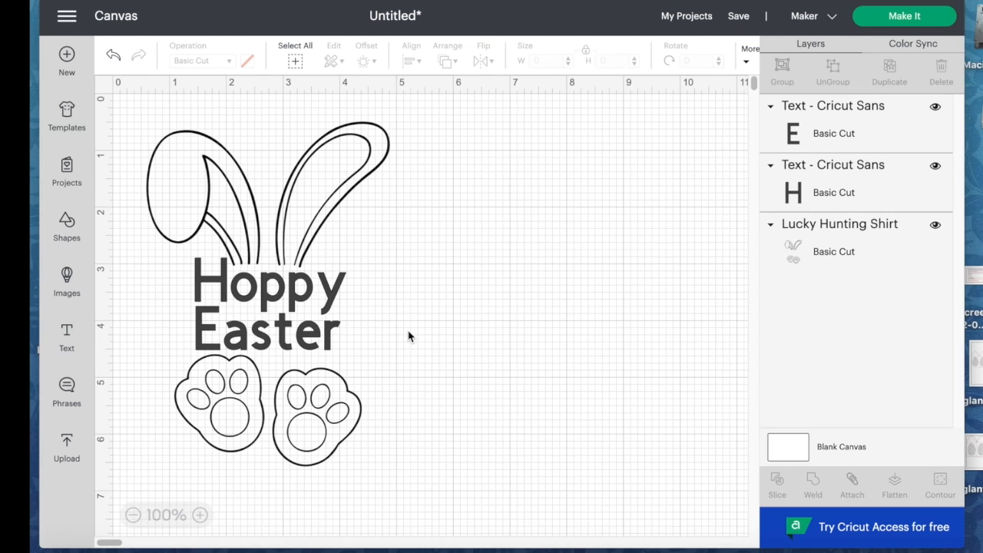
mouse_move(390, 335)
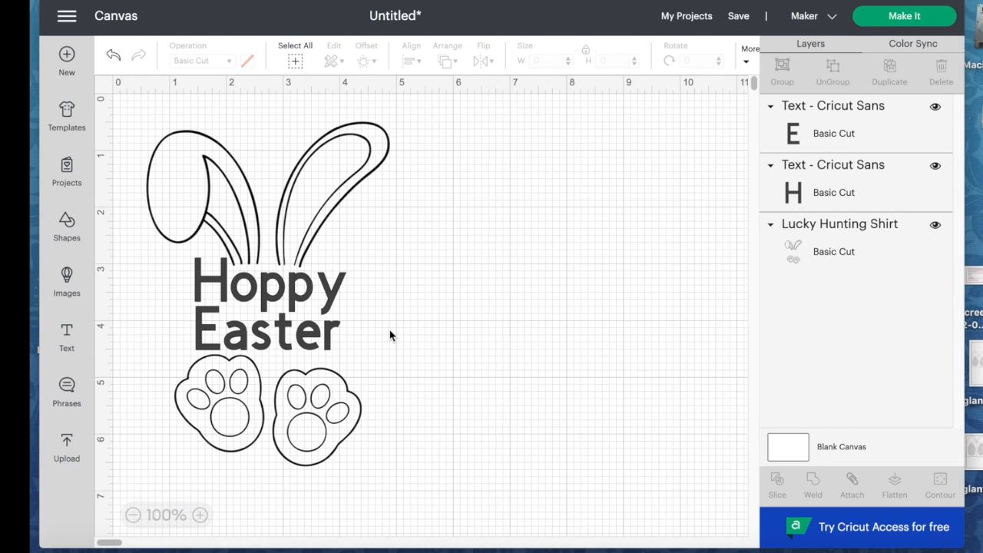
mouse_move(290, 301)
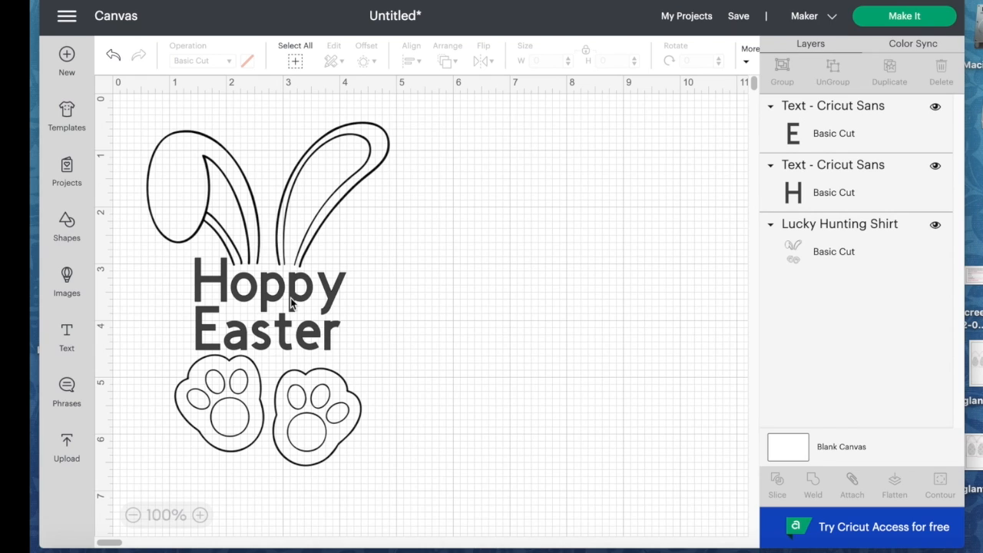